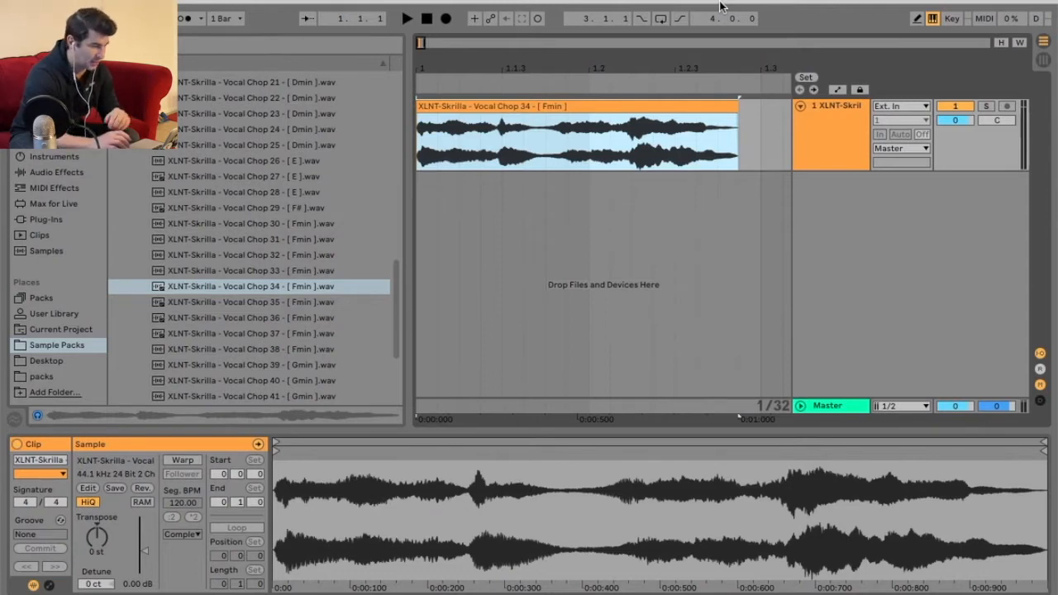
- Play back the unwarped Vocal Chop 34 clip to hear it off the grid
left_click(553, 140)
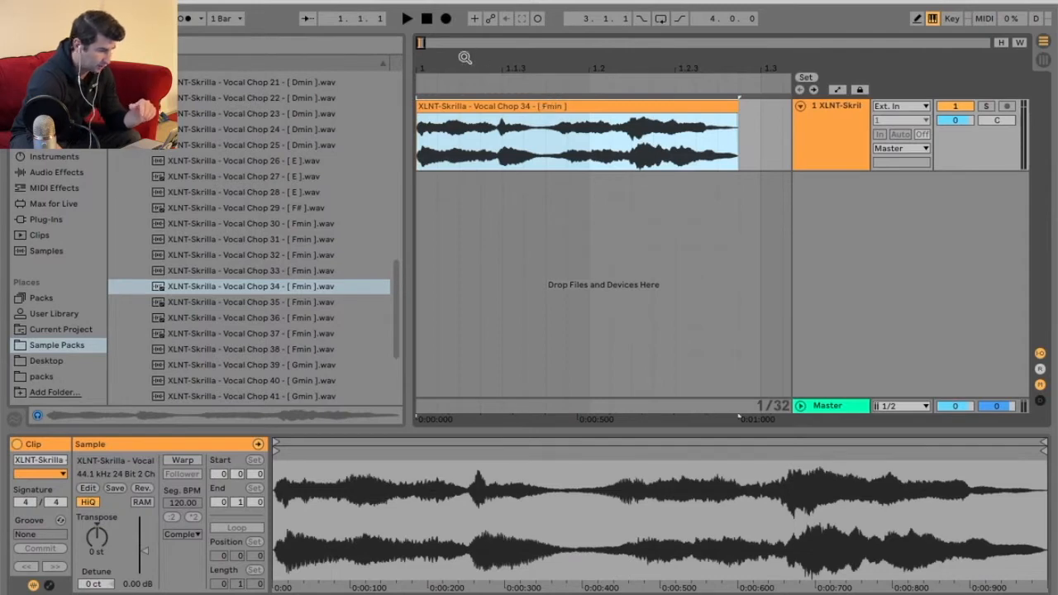
left_click(405, 18)
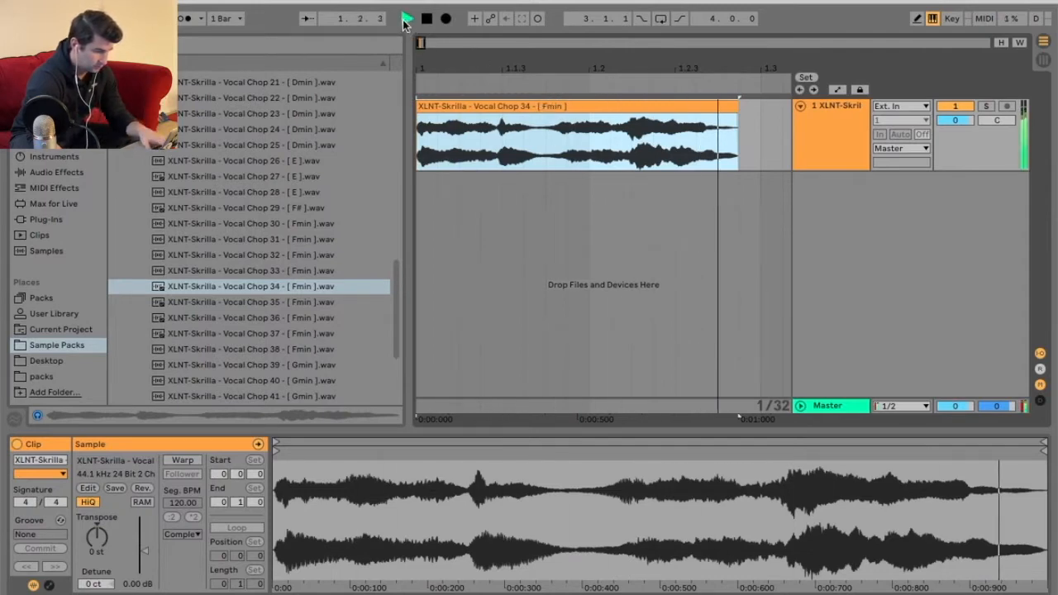
left_click(427, 18)
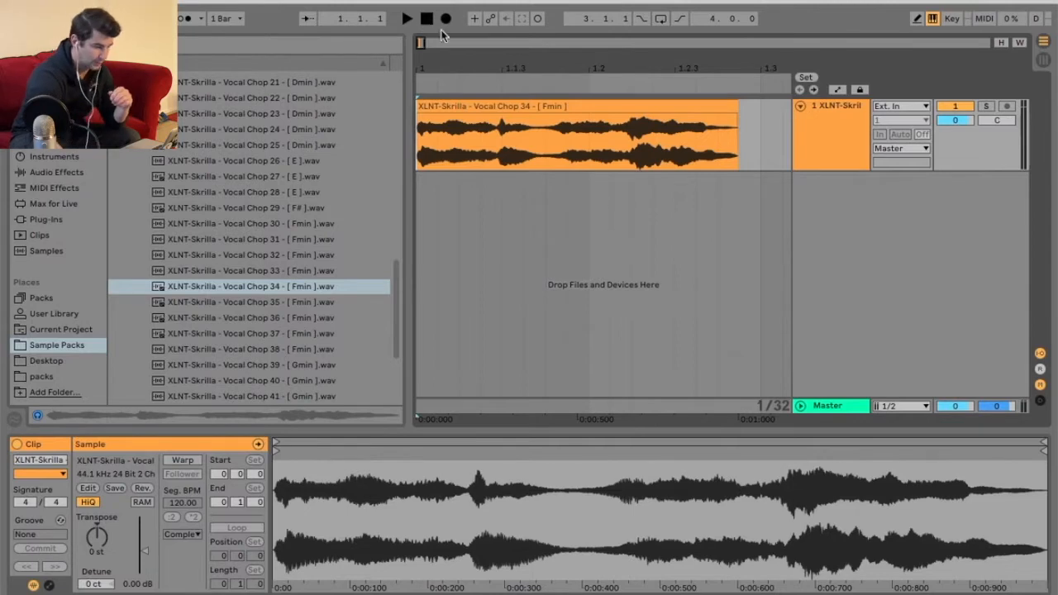
- Enable Warp on the Vocal Chop 34 clip so it follows 112 BPM
left_click(574, 137)
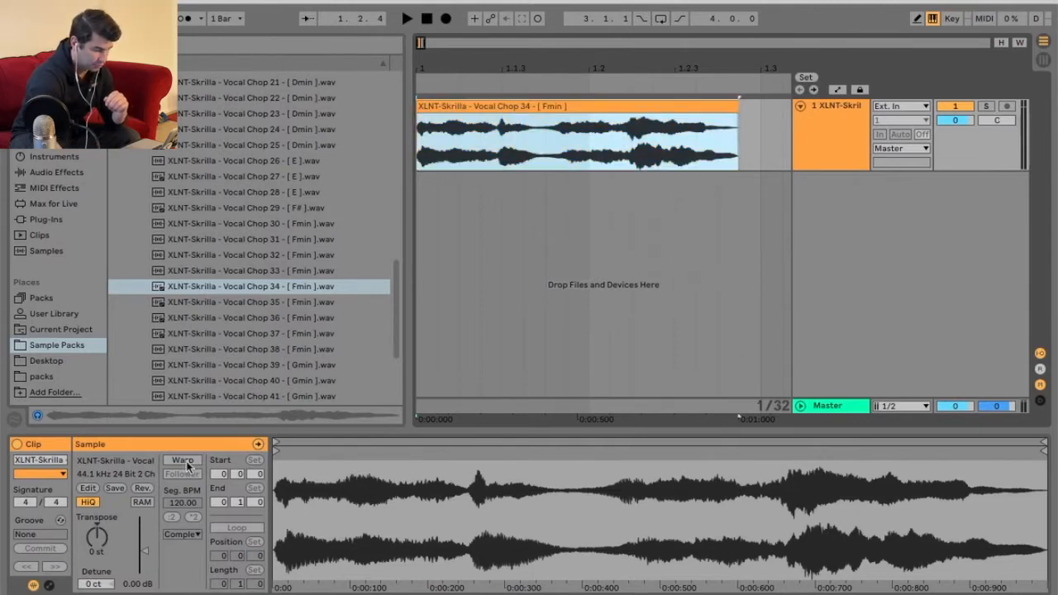
left_click(183, 461)
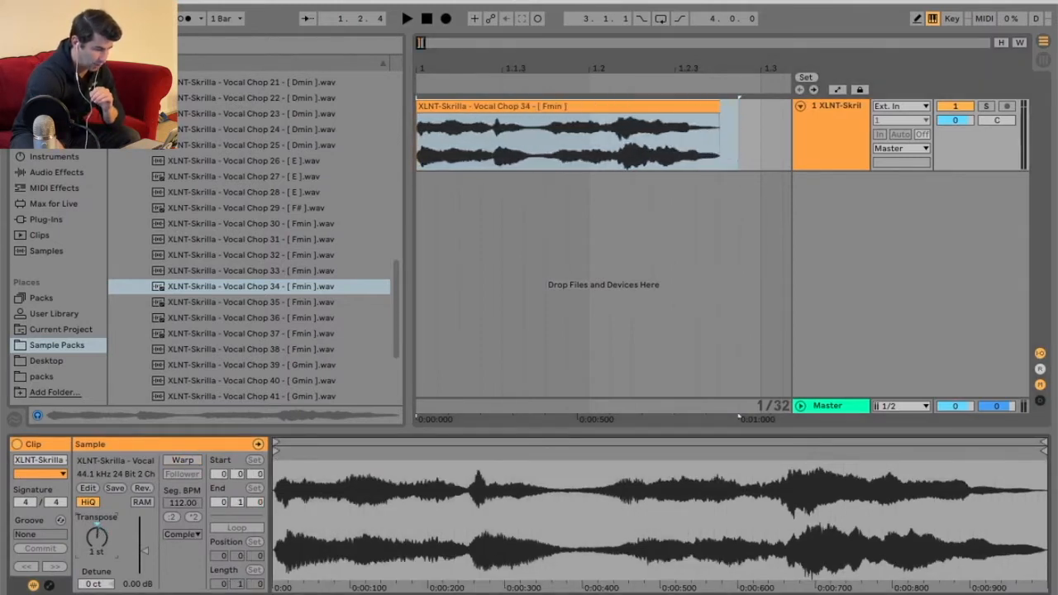
left_click(182, 460)
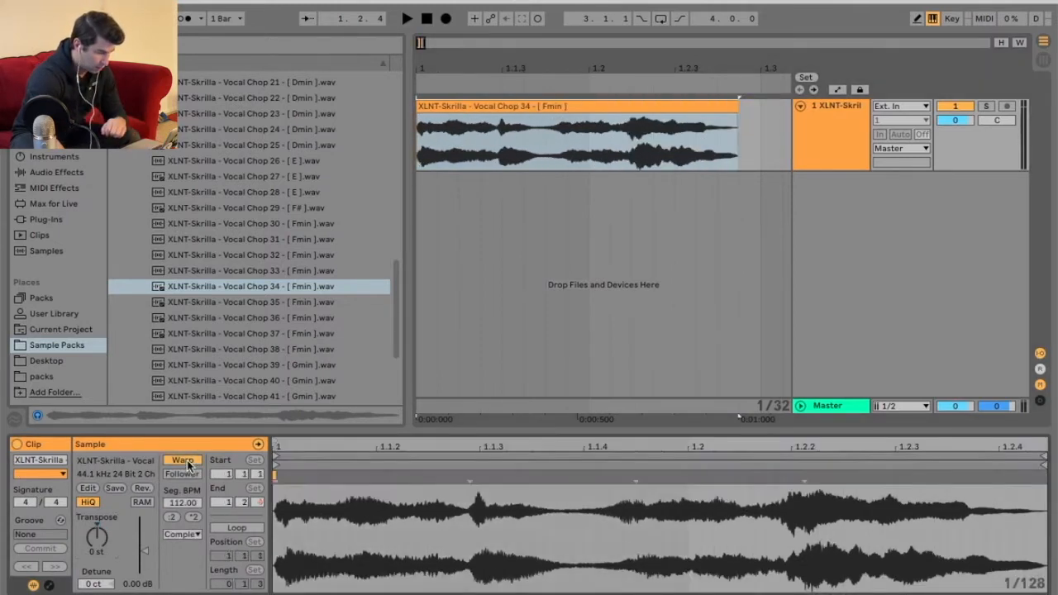
- Set the clip's warp mode to Complex Pro and transpose it to +2 st
left_click(181, 533)
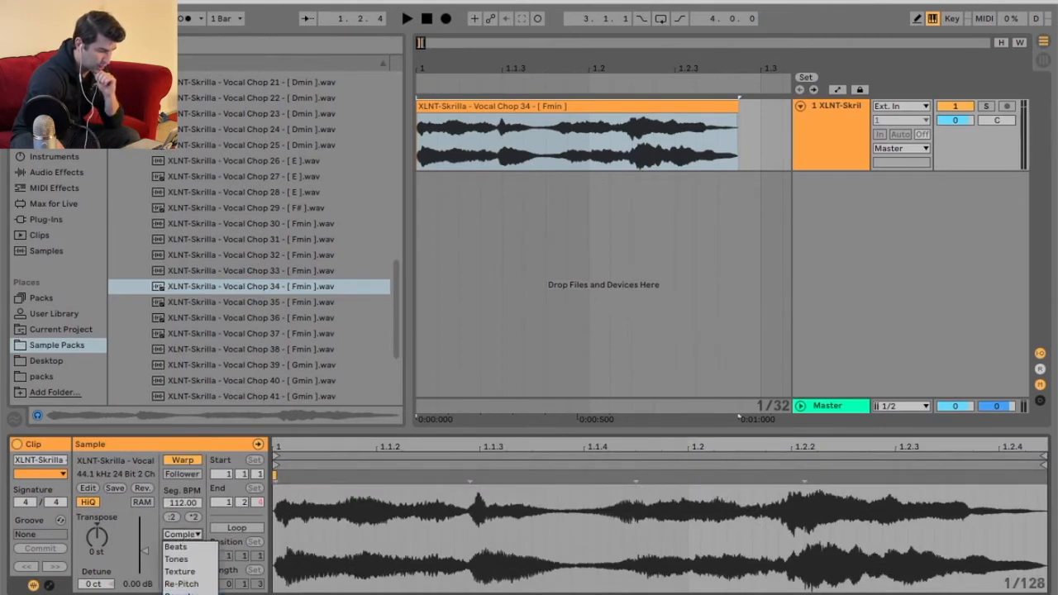
left_click(178, 533)
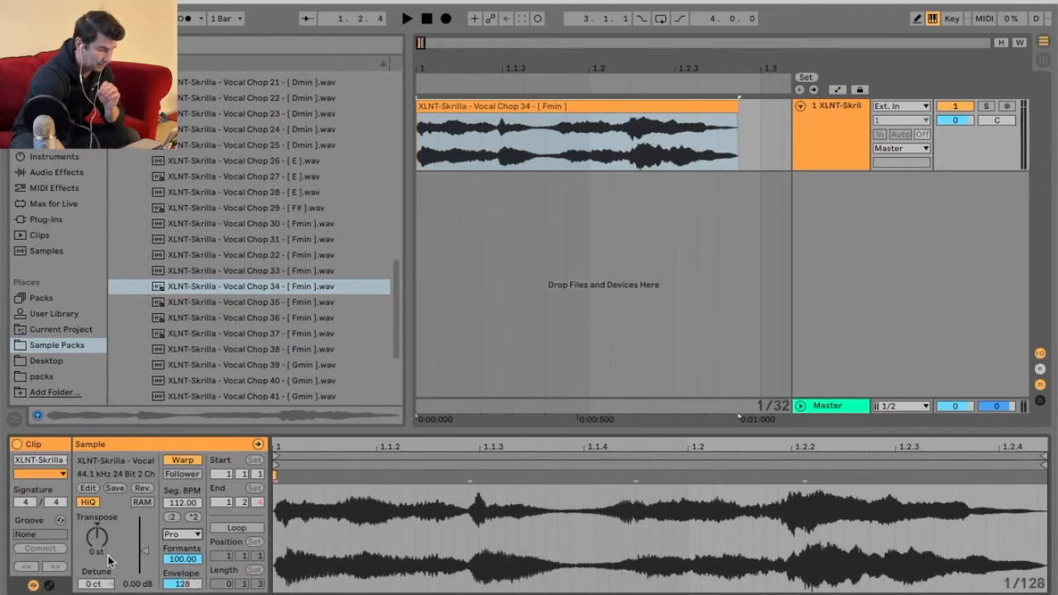
left_click_drag(96, 543, 97, 496)
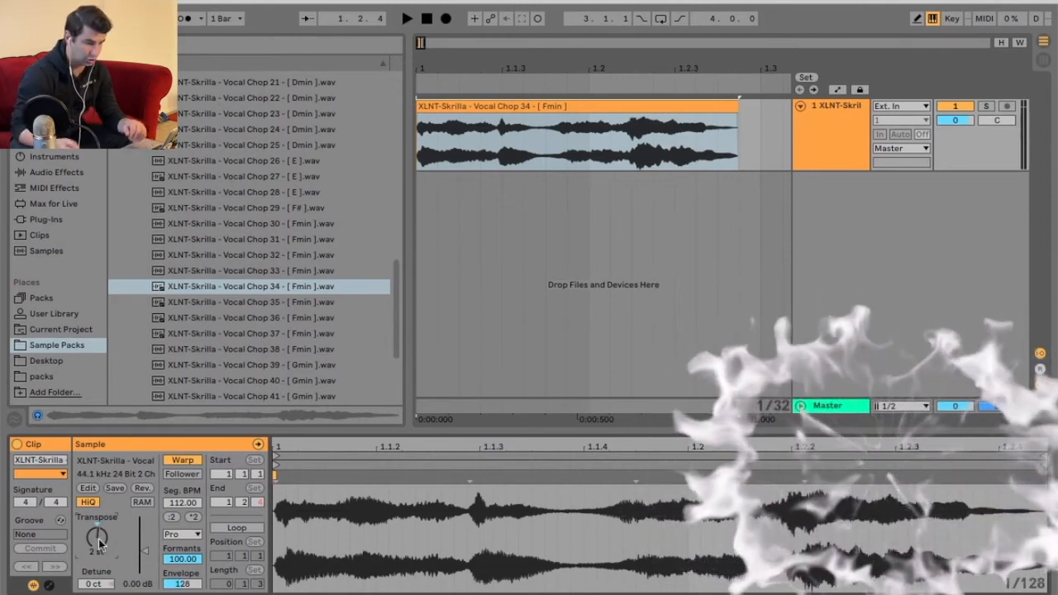
- Play the vocal chop and raise Transpose to +5 st
left_click(405, 18)
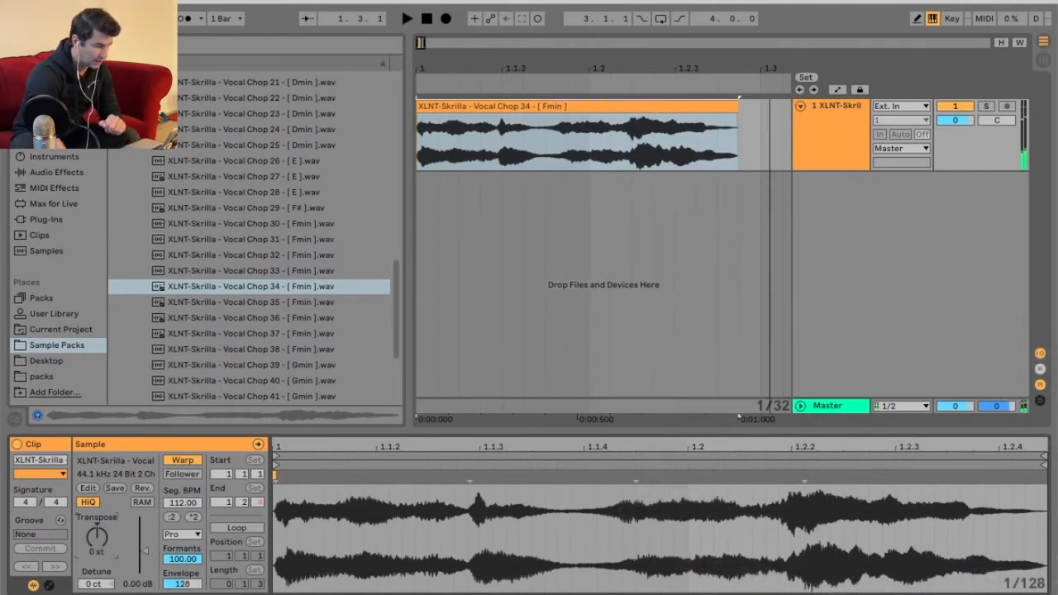
left_click_drag(97, 537, 102, 529)
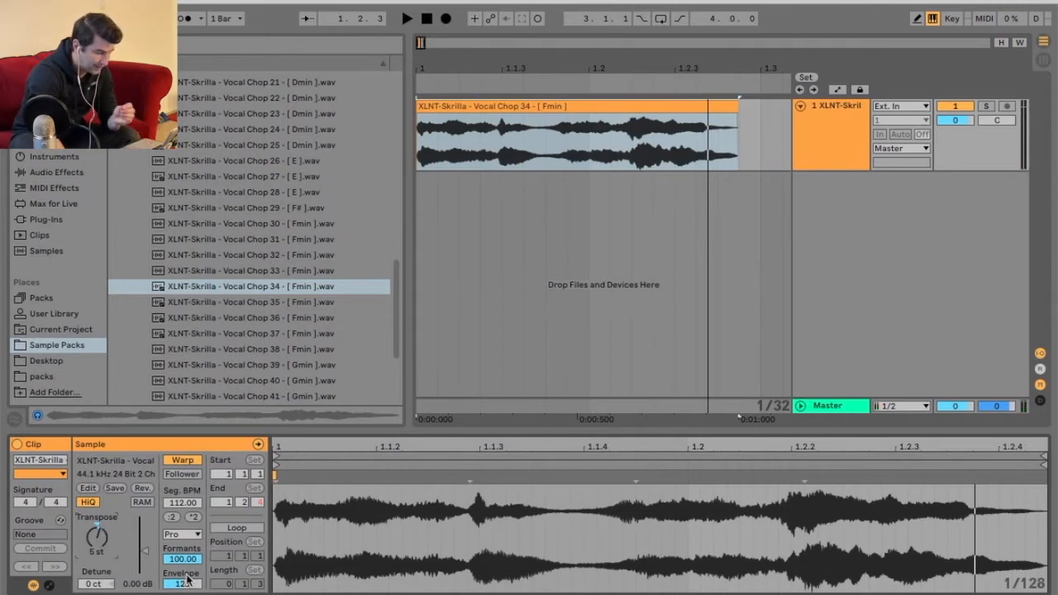
- Adjust the clip's Complex Pro Envelope for the −2 st version
left_click(570, 116)
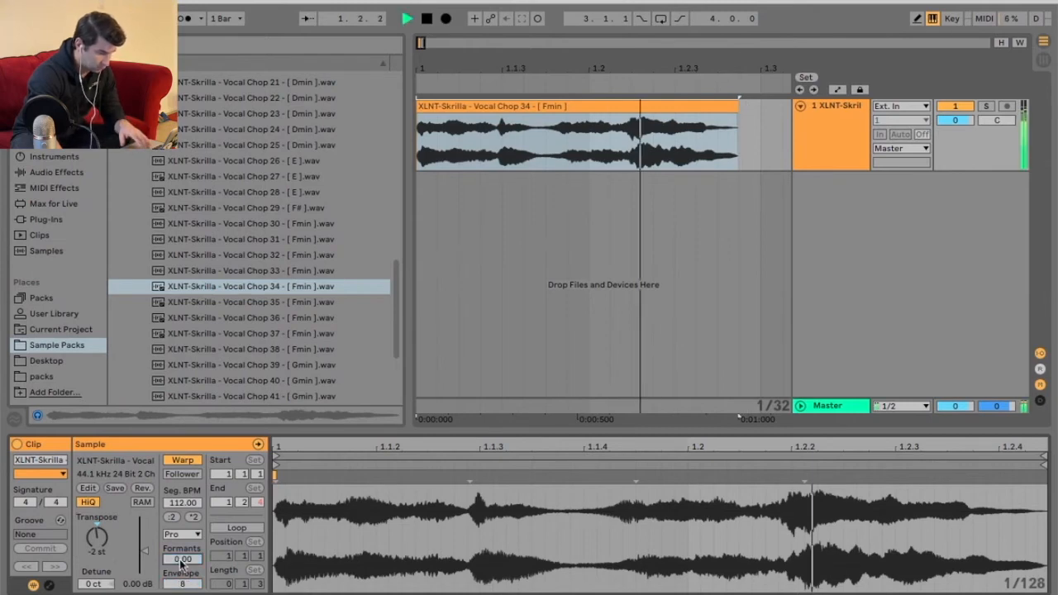
- Audition Envelope 256, revert to Formants 0 and Envelope 8, then set Transpose −12 st
left_click_drag(182, 559, 182, 513)
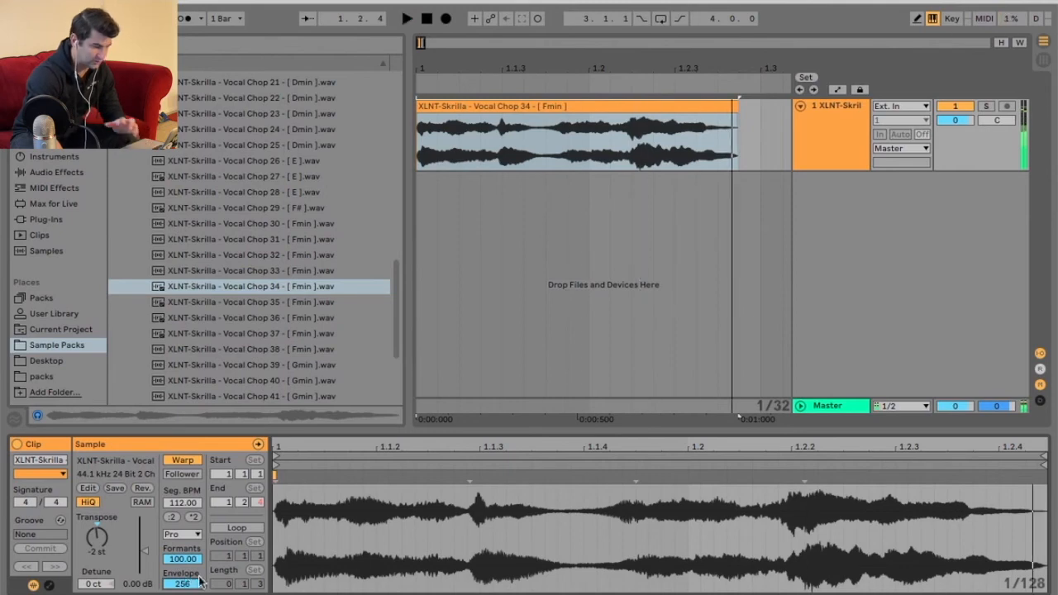
left_click(406, 19)
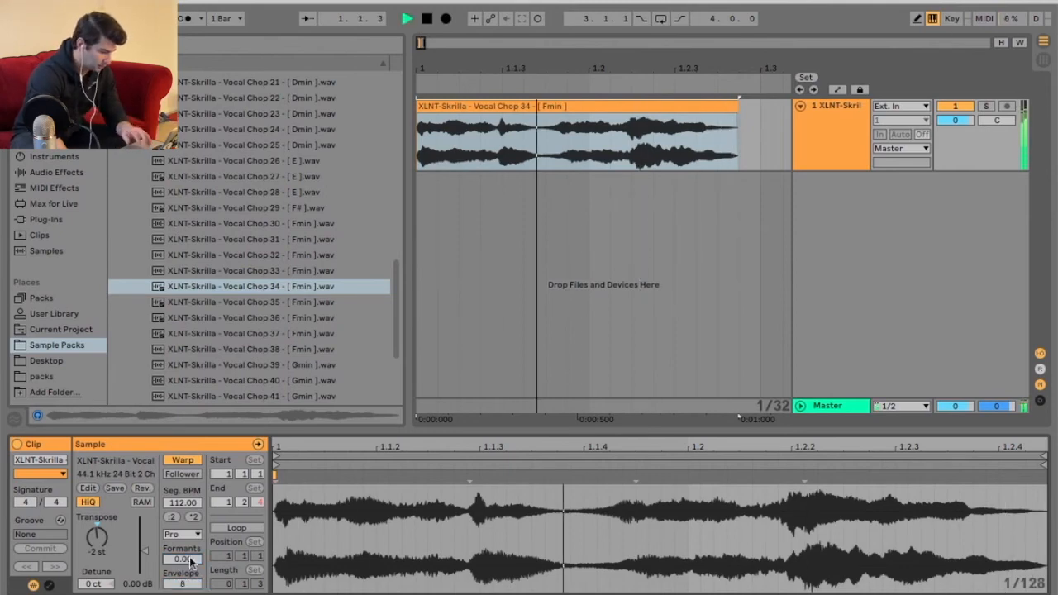
left_click_drag(97, 537, 97, 553)
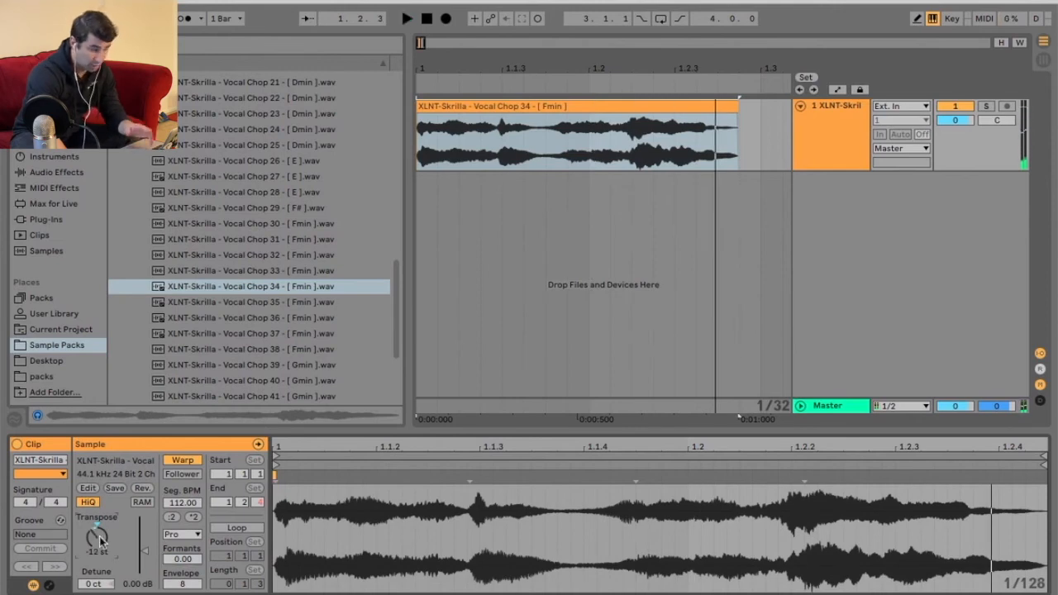